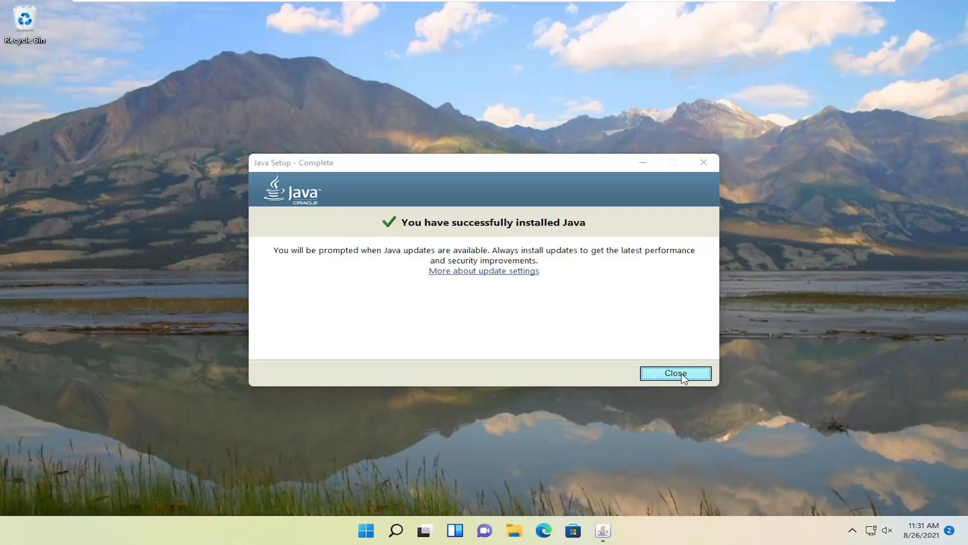
# - Close the Java Setup - Complete dialog after the successful installation
pyautogui.click(675, 373)
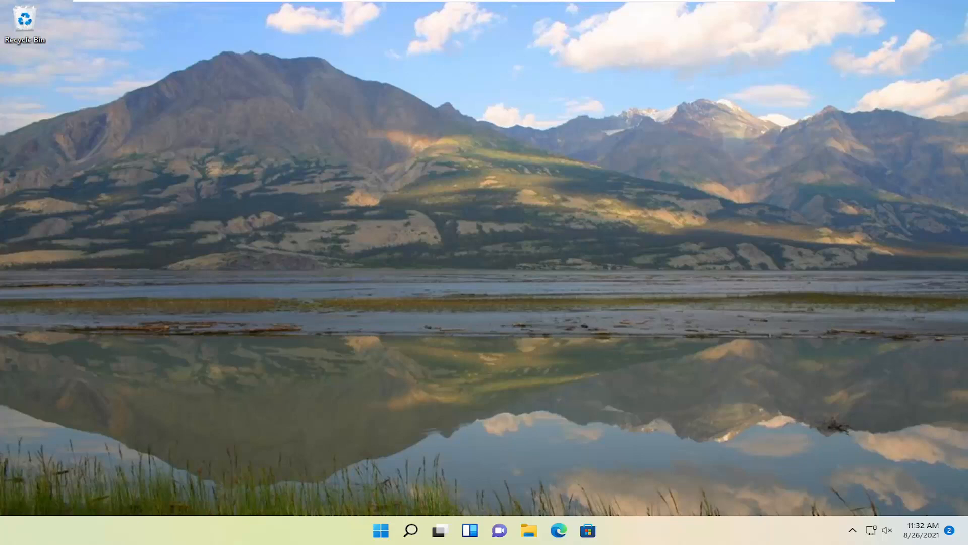
pyautogui.moveTo(863, 442)
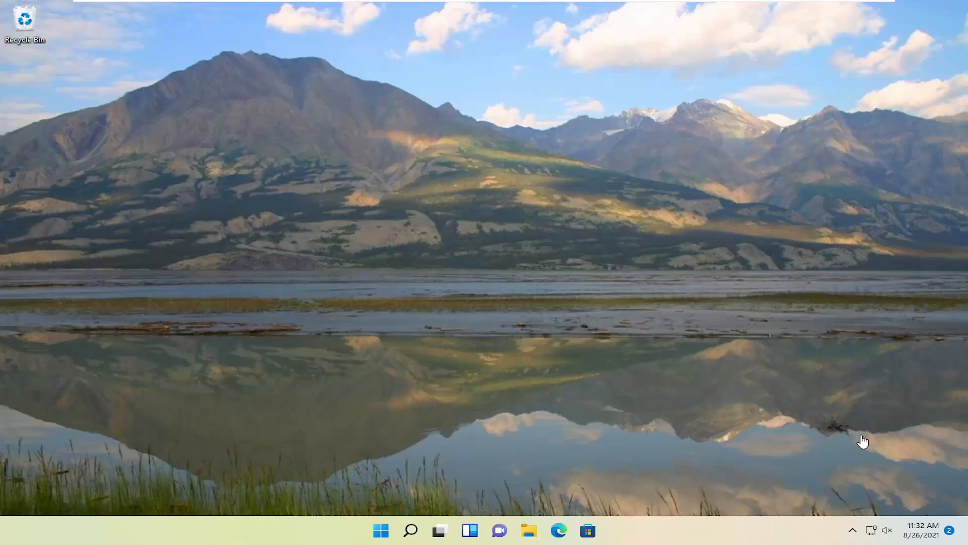
# - Search for Control Panel and launch Java (32-bit) from its items list
pyautogui.write('co')
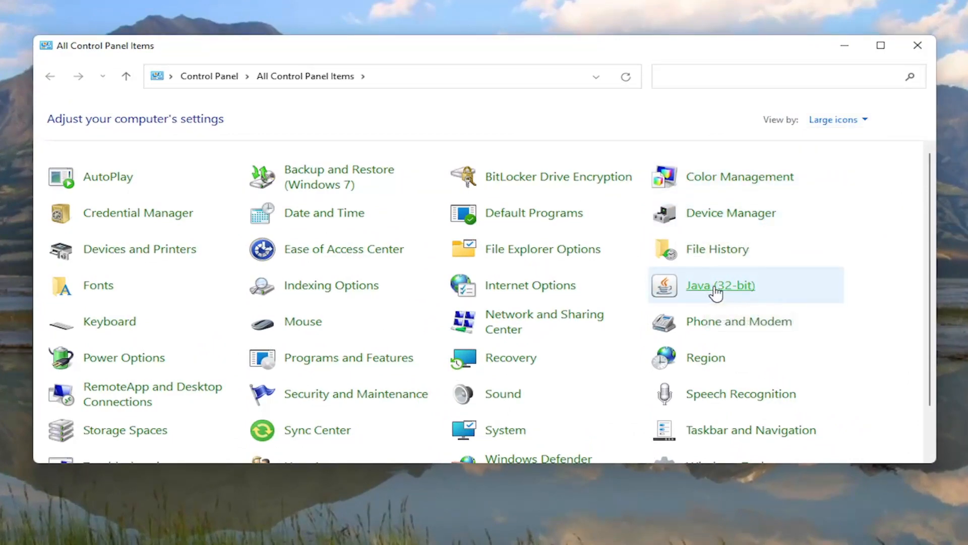
pyautogui.doubleClick(720, 284)
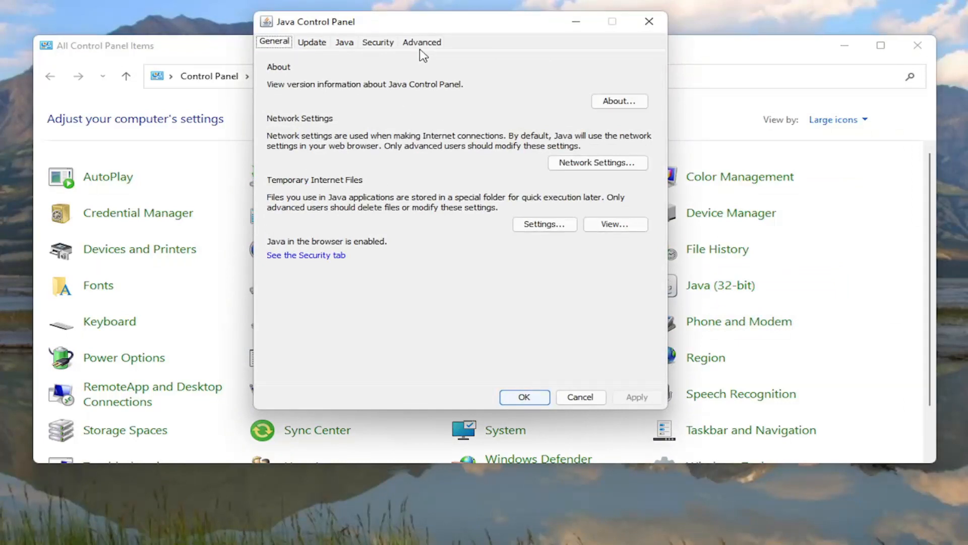
# - On the Advanced tab, enable the native sandbox under Advanced Security Settings
pyautogui.click(422, 41)
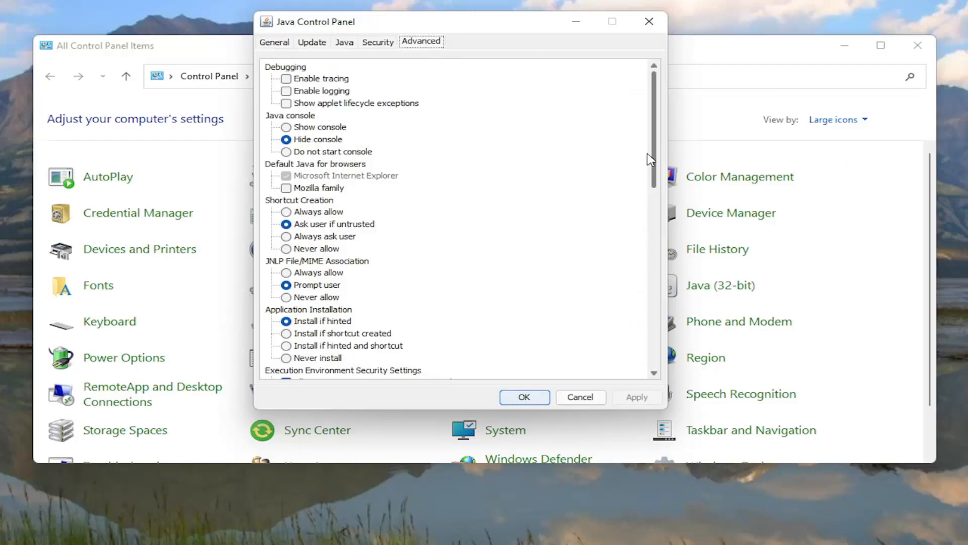
pyautogui.scroll(-3)
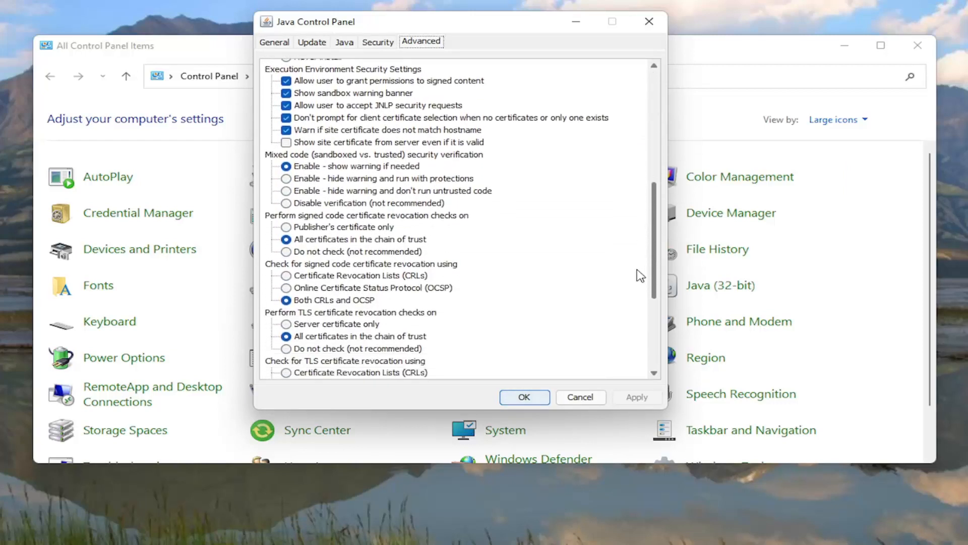
pyautogui.scroll(-3)
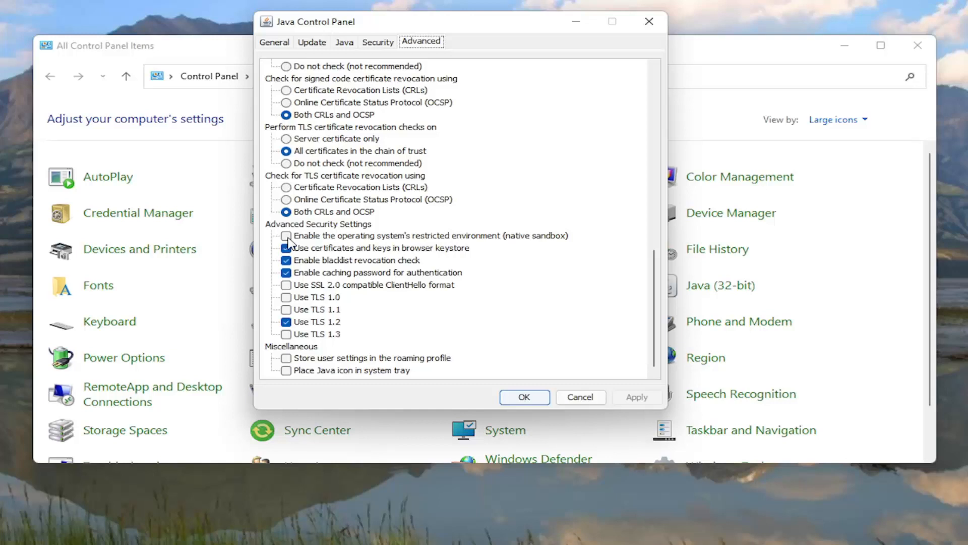
pyautogui.click(286, 239)
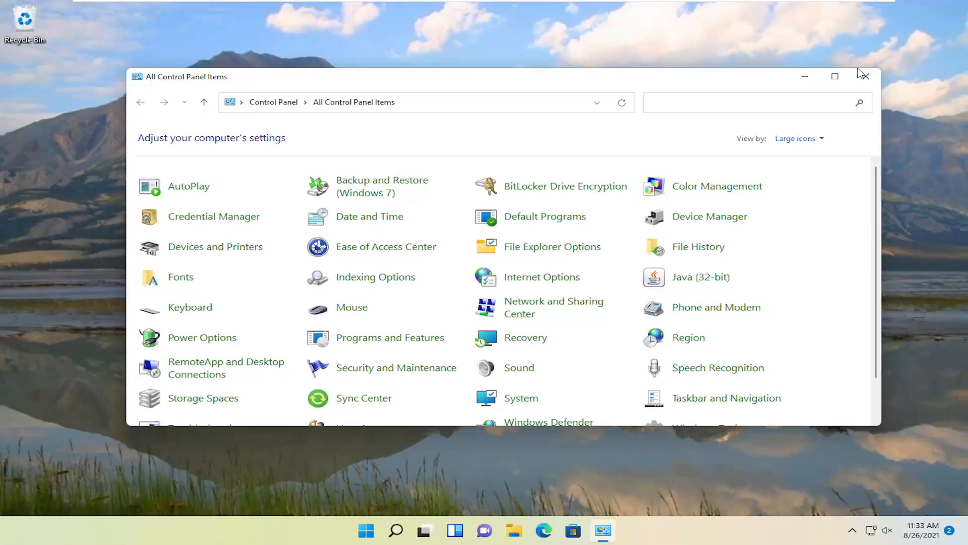
# - Close Control Panel and restart Windows 11 via the Start right-click menu
pyautogui.click(864, 76)
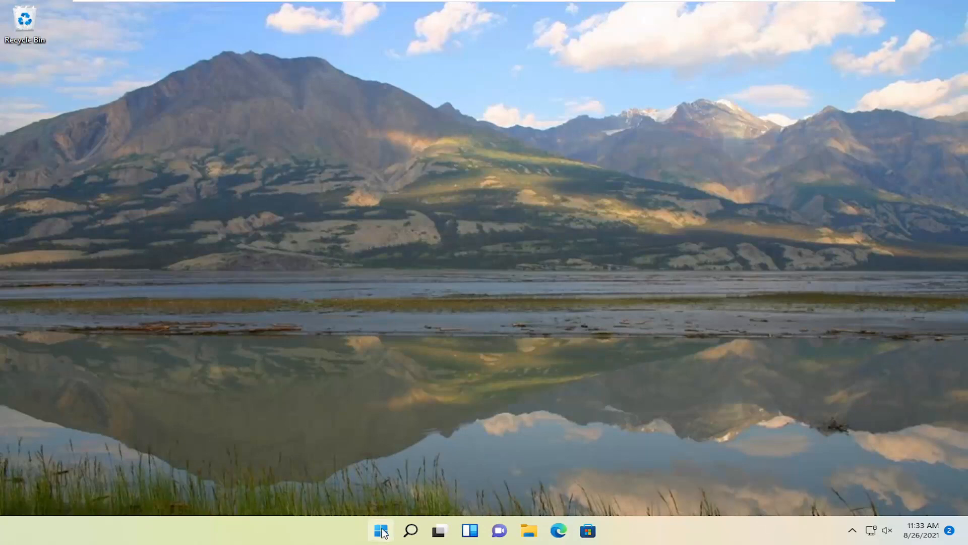
pyautogui.rightClick(381, 530)
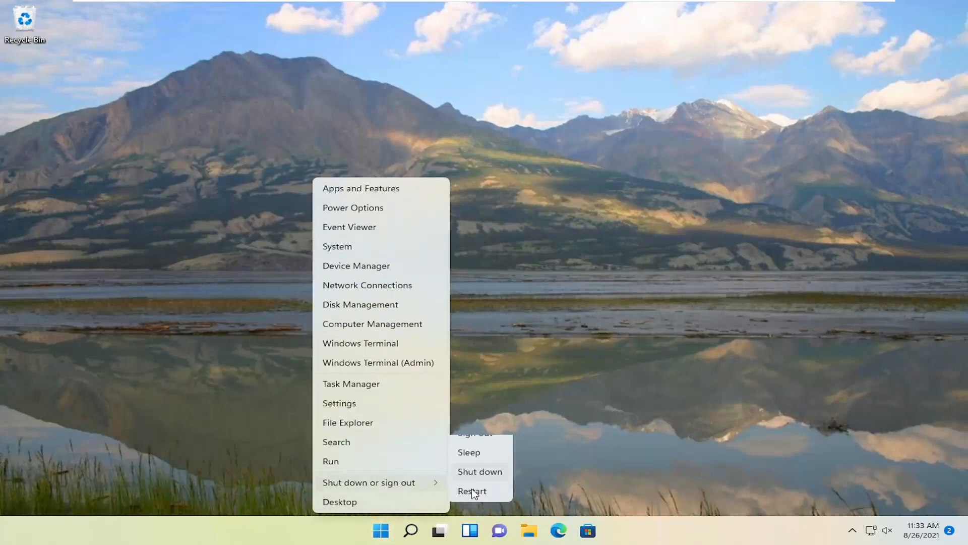
pyautogui.click(472, 491)
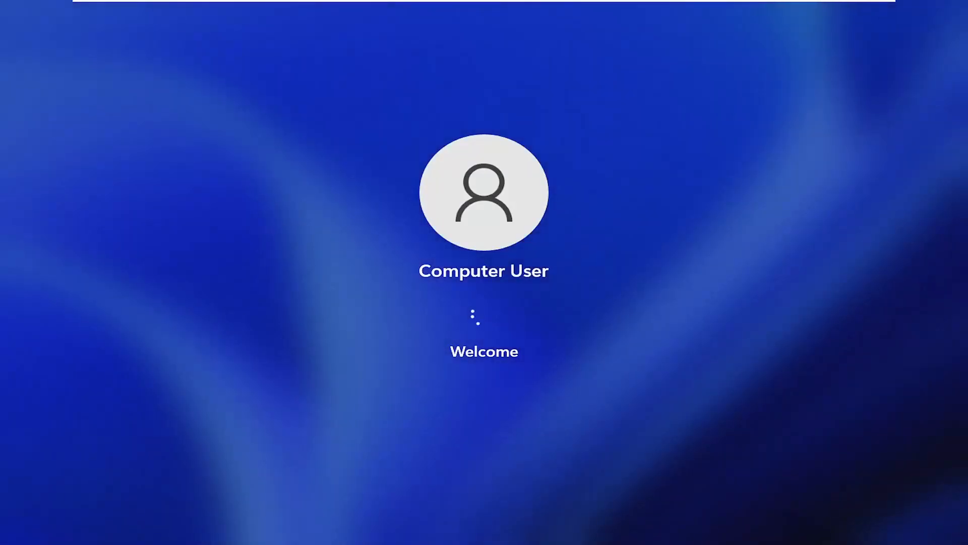